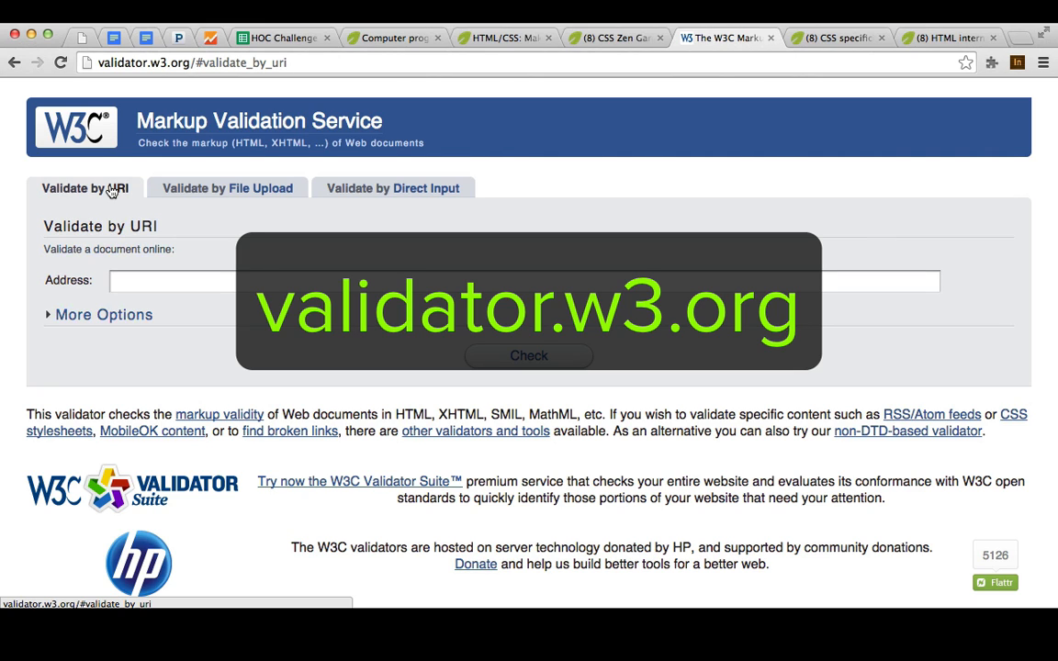
mouse_move(118, 195)
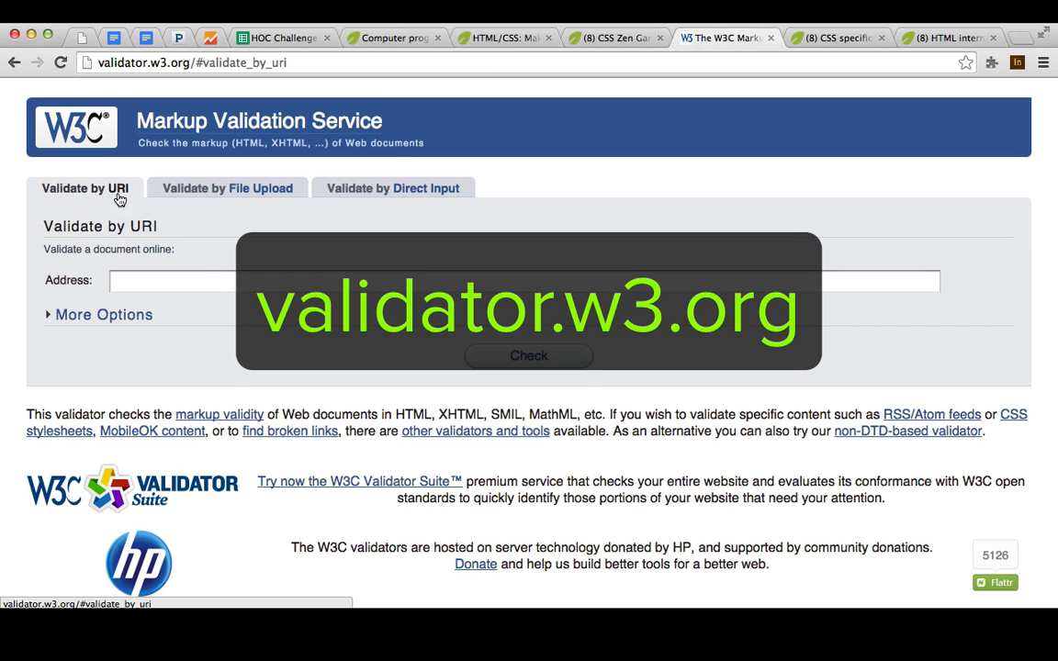
- Switch the validator to Validate by Direct Input with an empty markup box ready
click(228, 187)
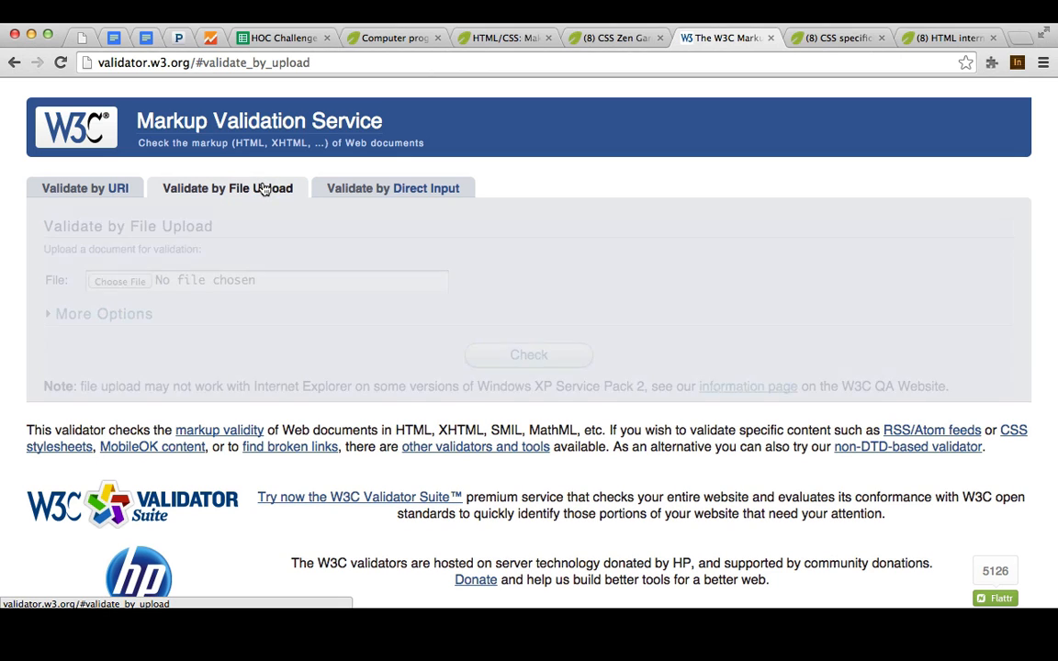
click(393, 187)
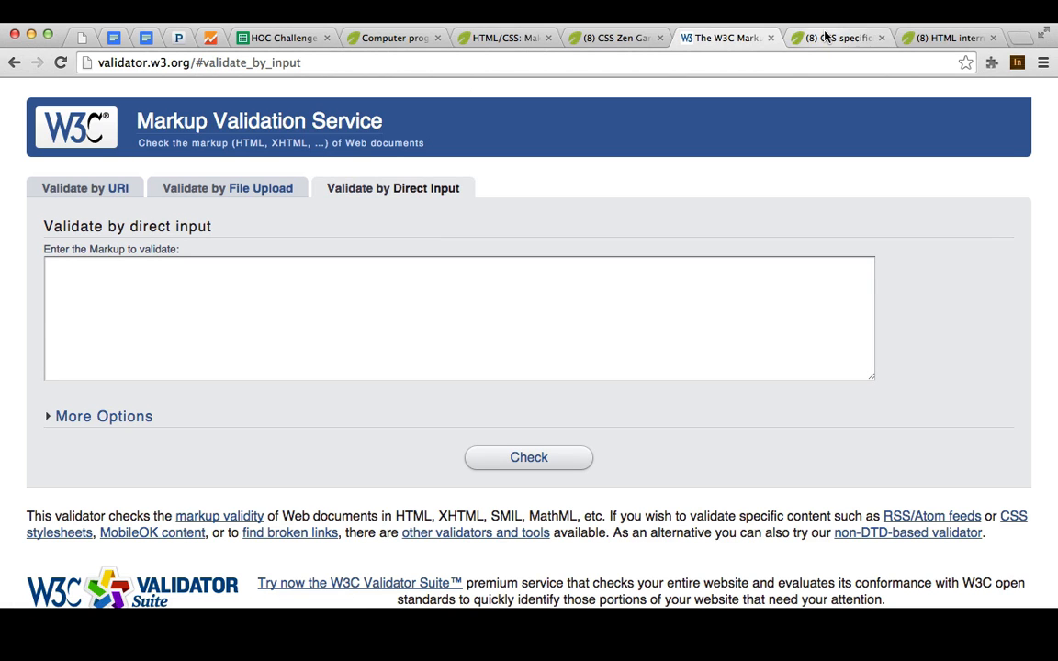
- Validate the CSS specificity lesson's Pacific Ocean markup and review its HTML5 pass with 2 warnings
click(836, 37)
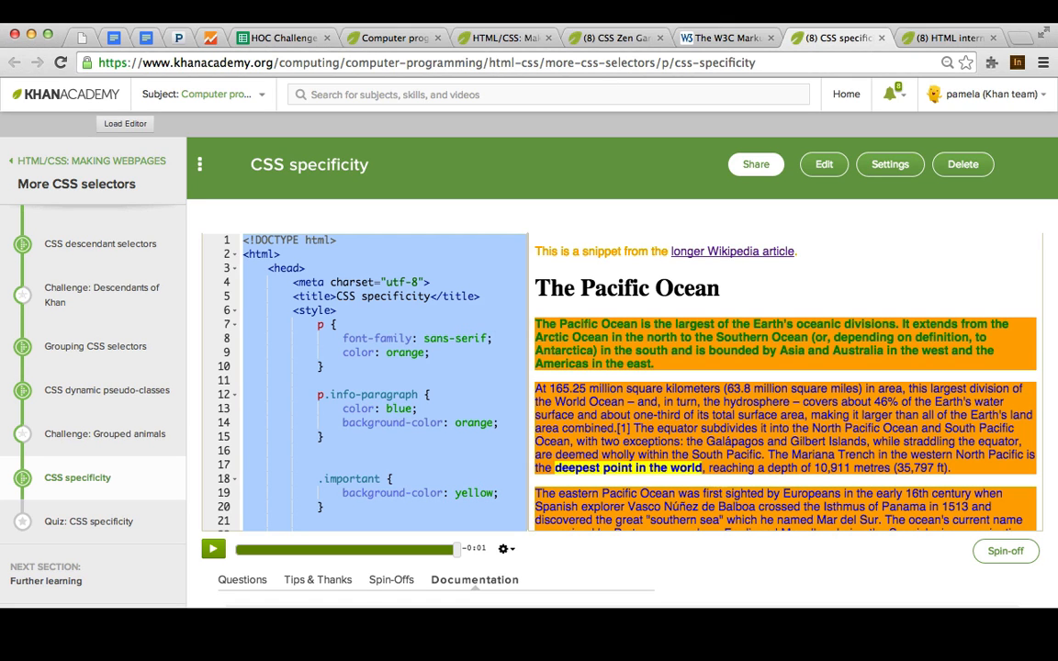
click(726, 37)
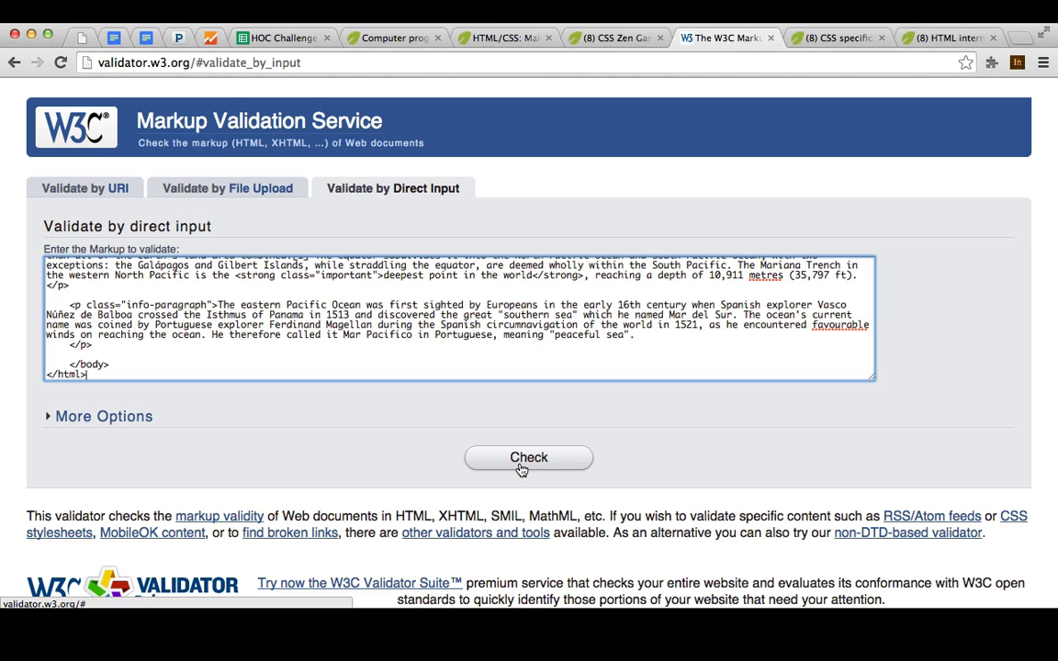
click(529, 457)
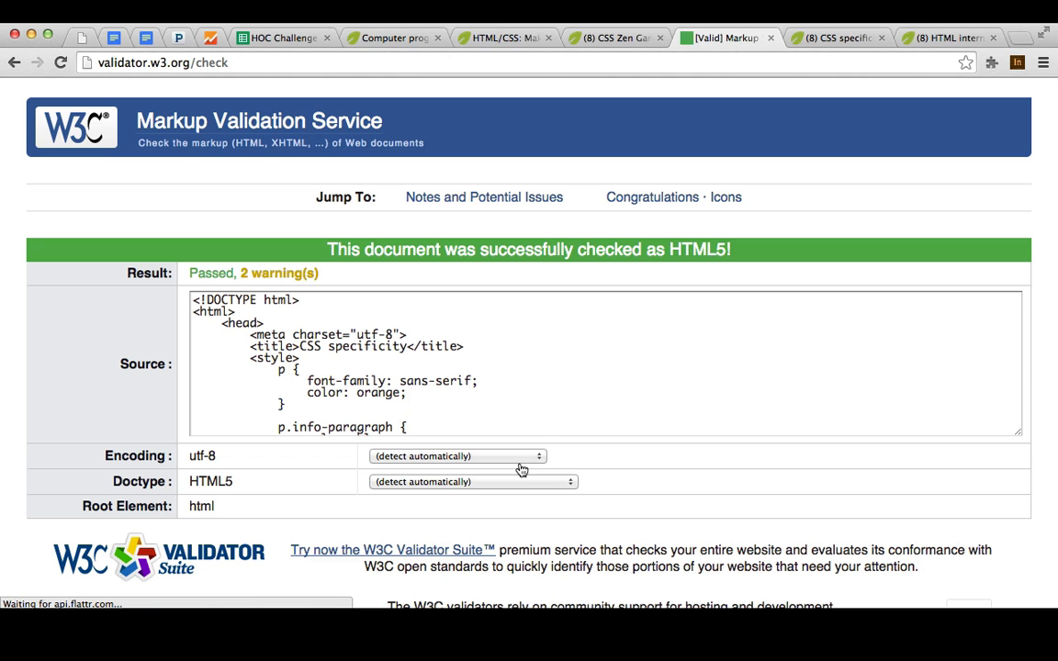
mouse_move(808, 187)
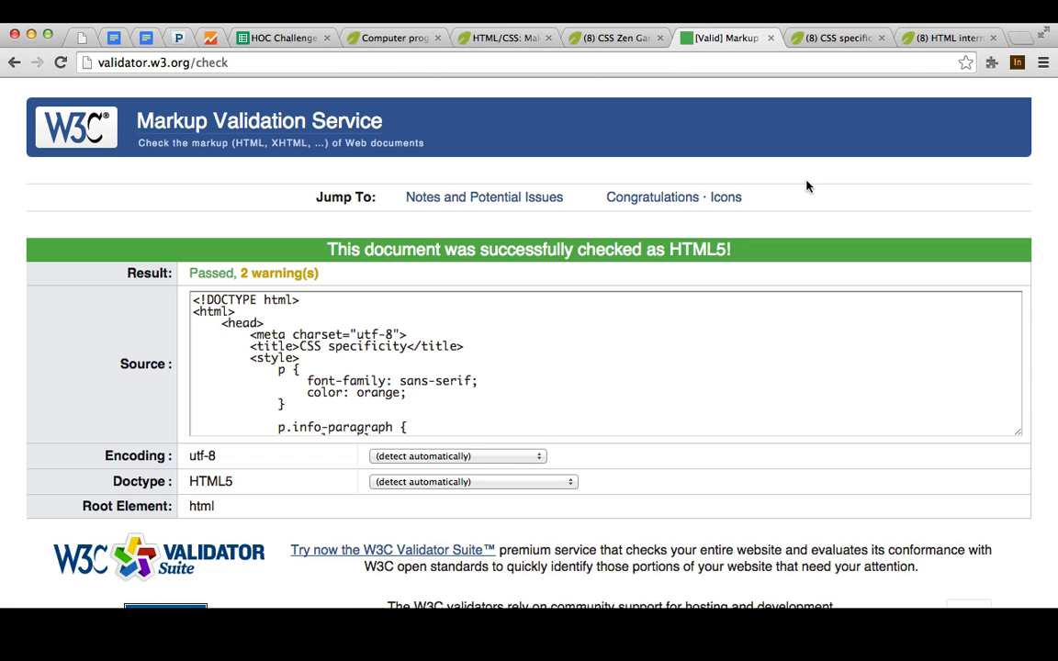
scroll(down, 3)
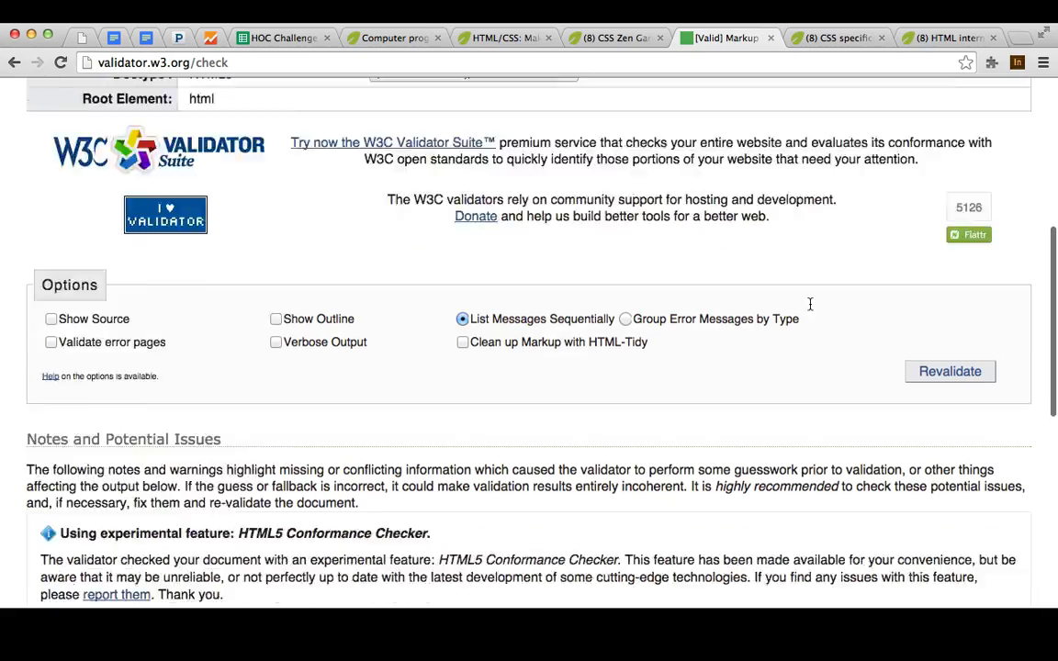
scroll(down, 3)
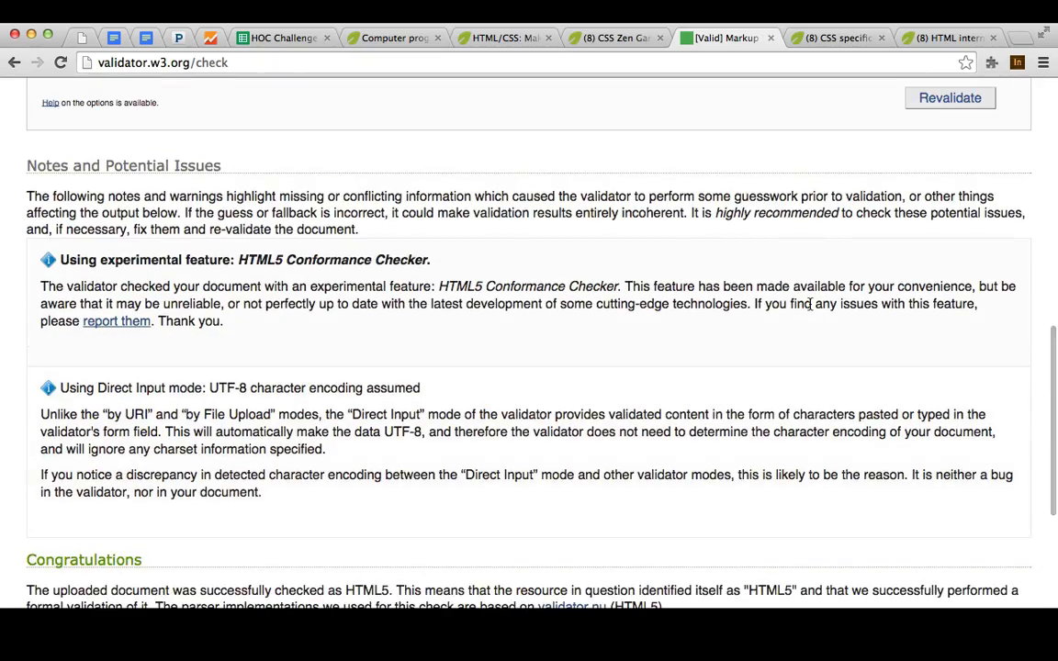
scroll(up, 3)
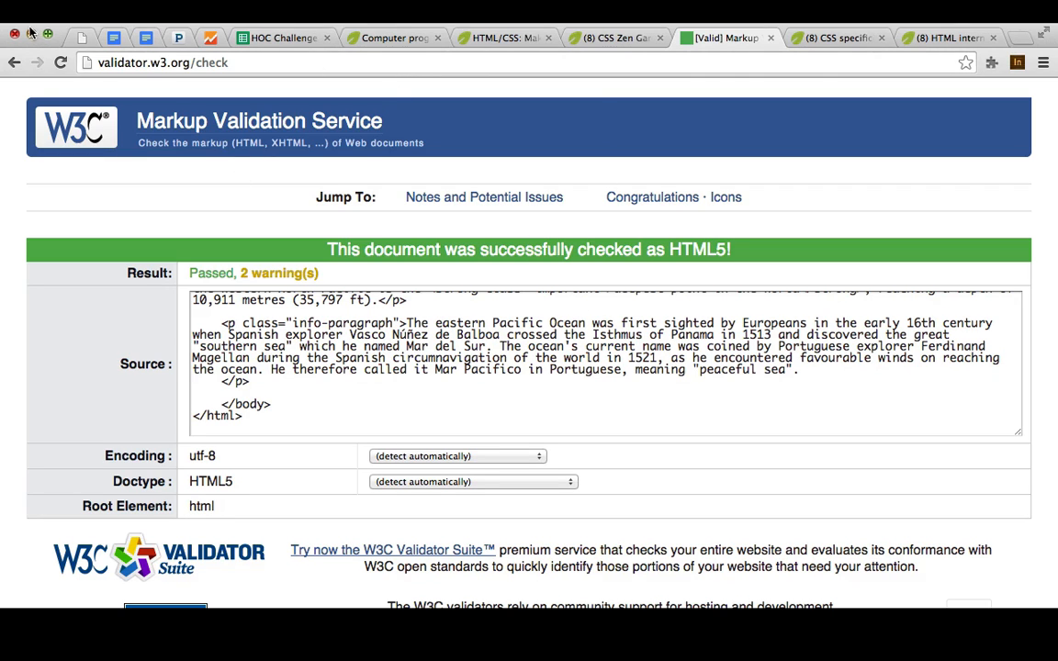
- Validate the HTML internal links lesson markup and review its 1 error and 2 warnings
click(946, 37)
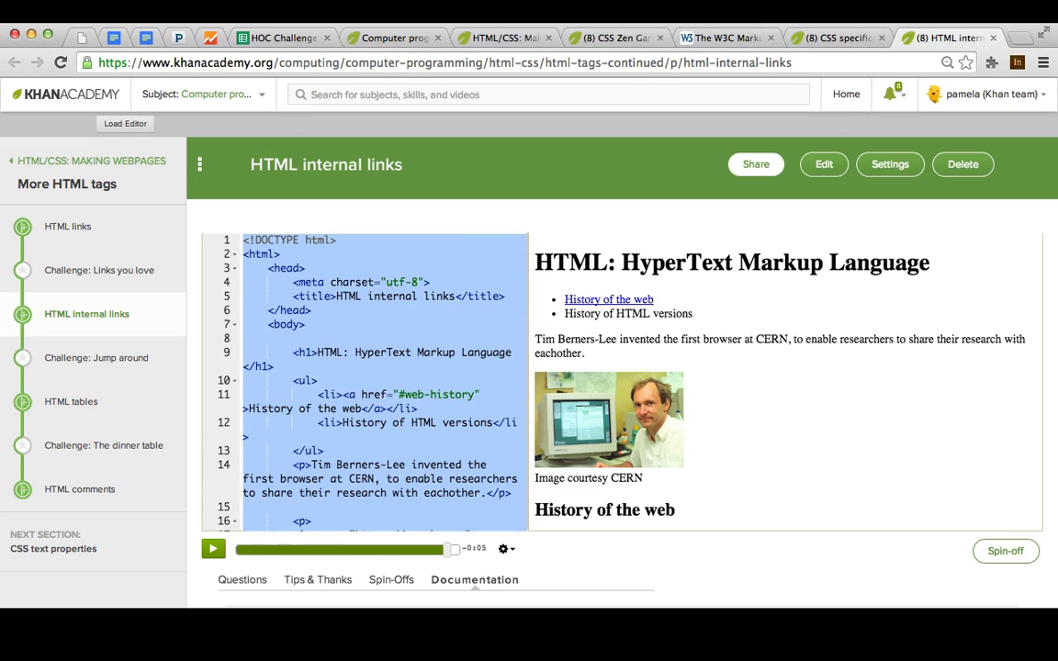
click(726, 37)
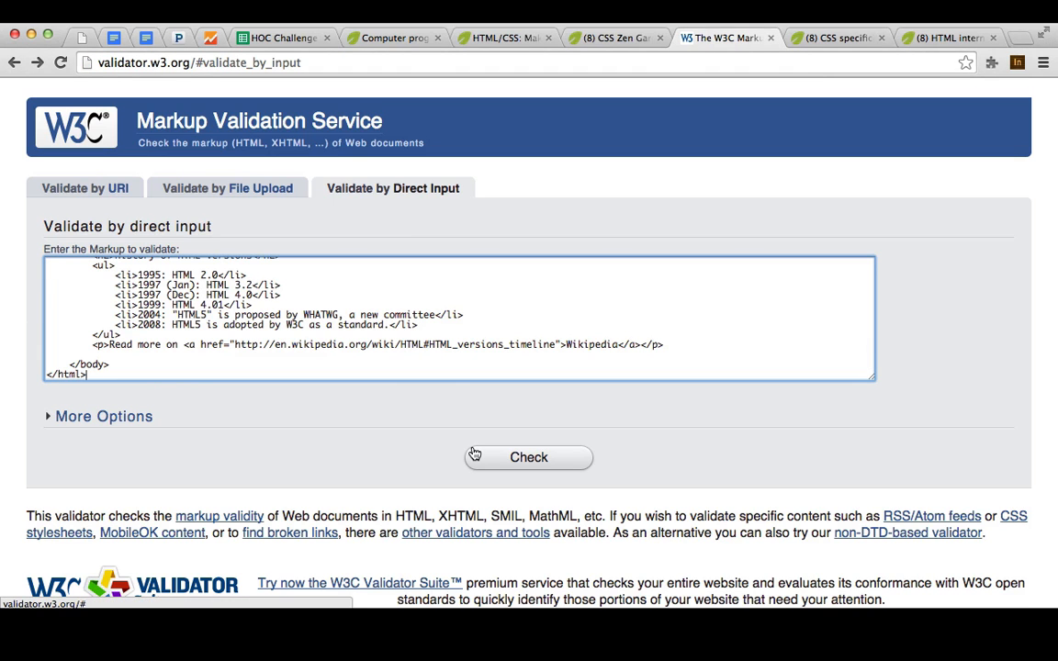
click(529, 458)
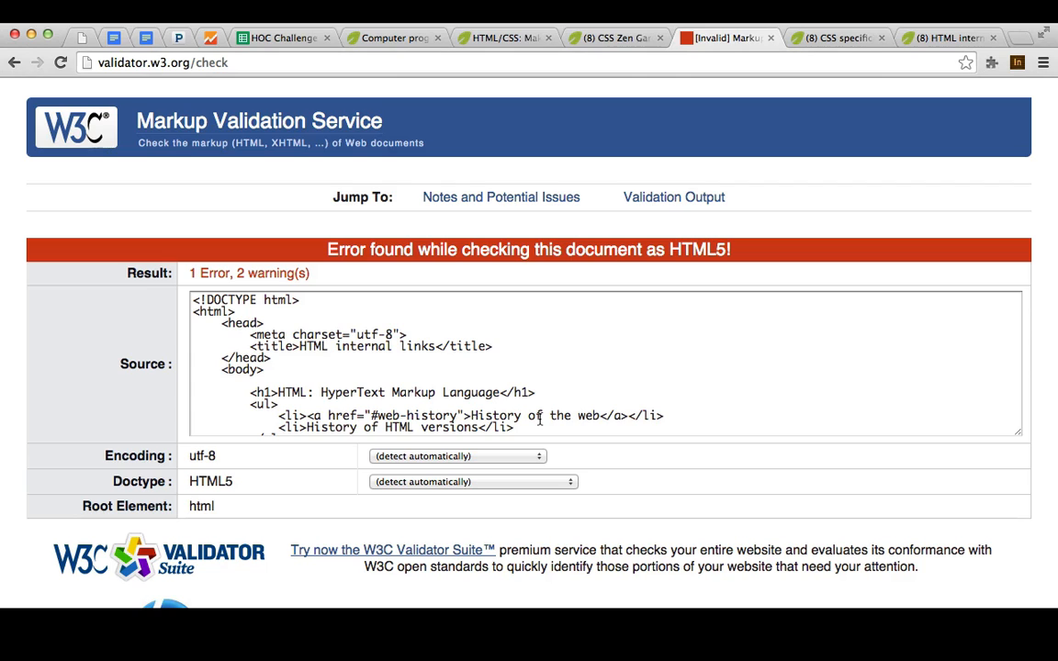
scroll(down, 3)
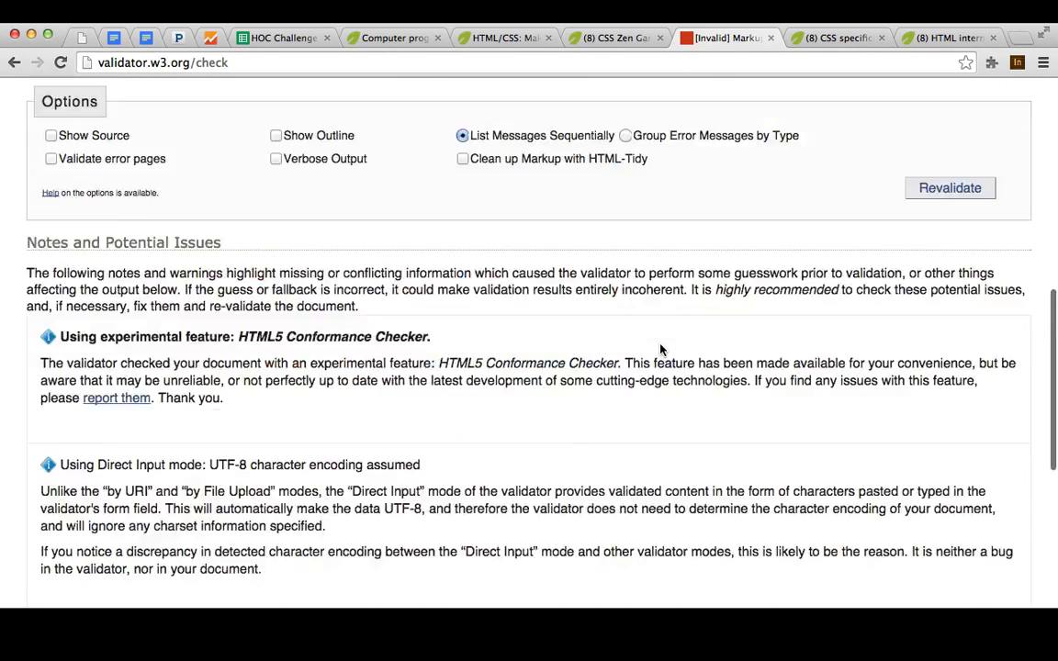
scroll(down, 3)
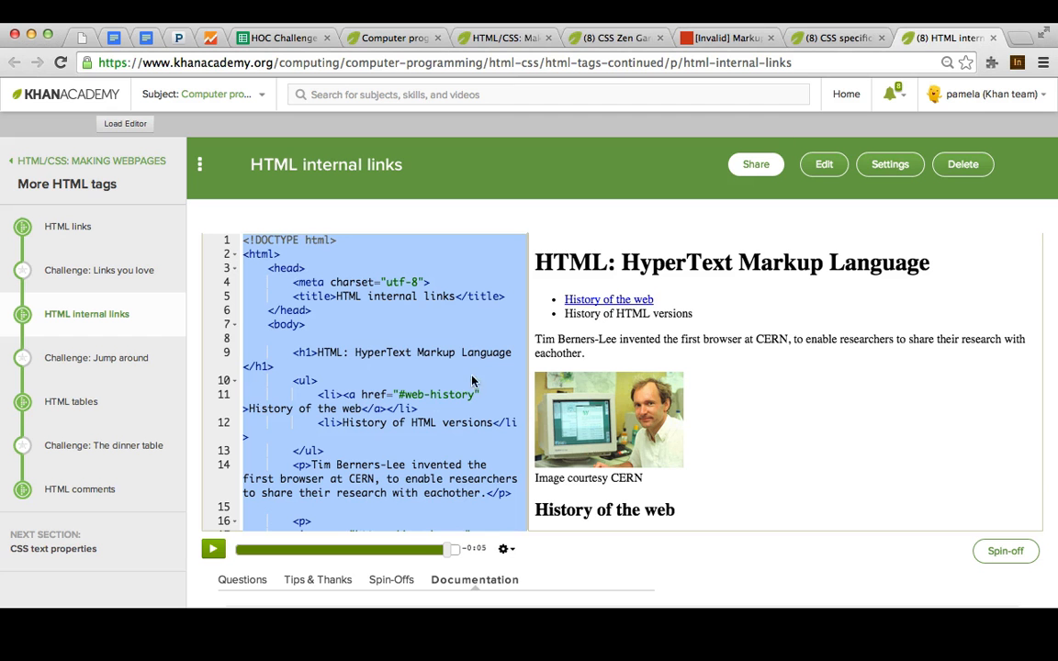
- Give the Tim Berners-Lee img tag the alt text 'Photo of Tim next to computer'
scroll(down, 3)
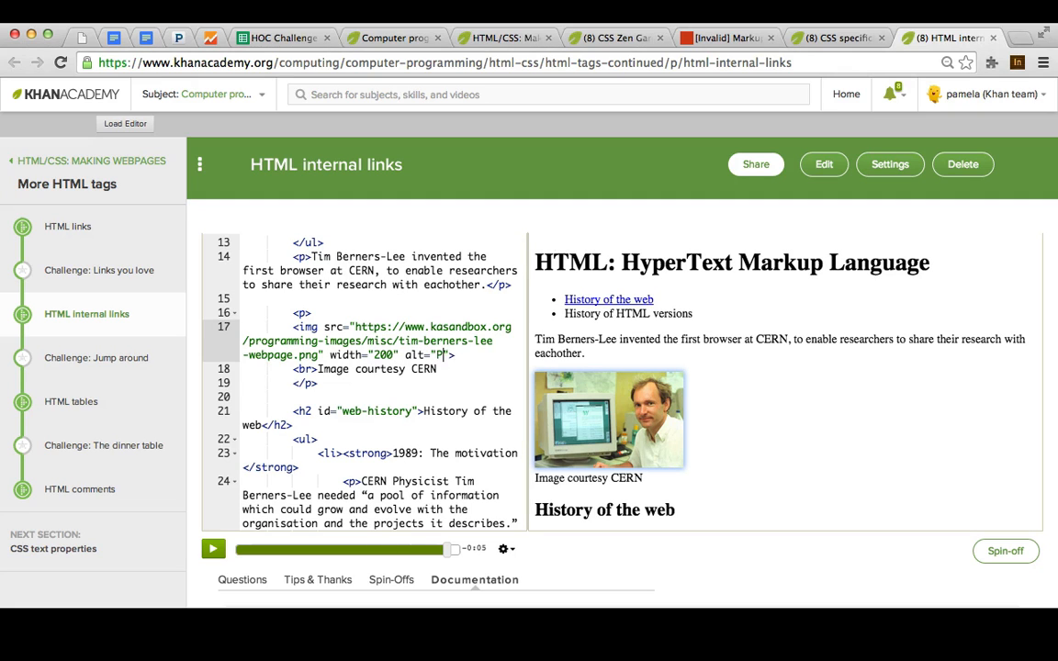
text(hoto of Tim Berners-)
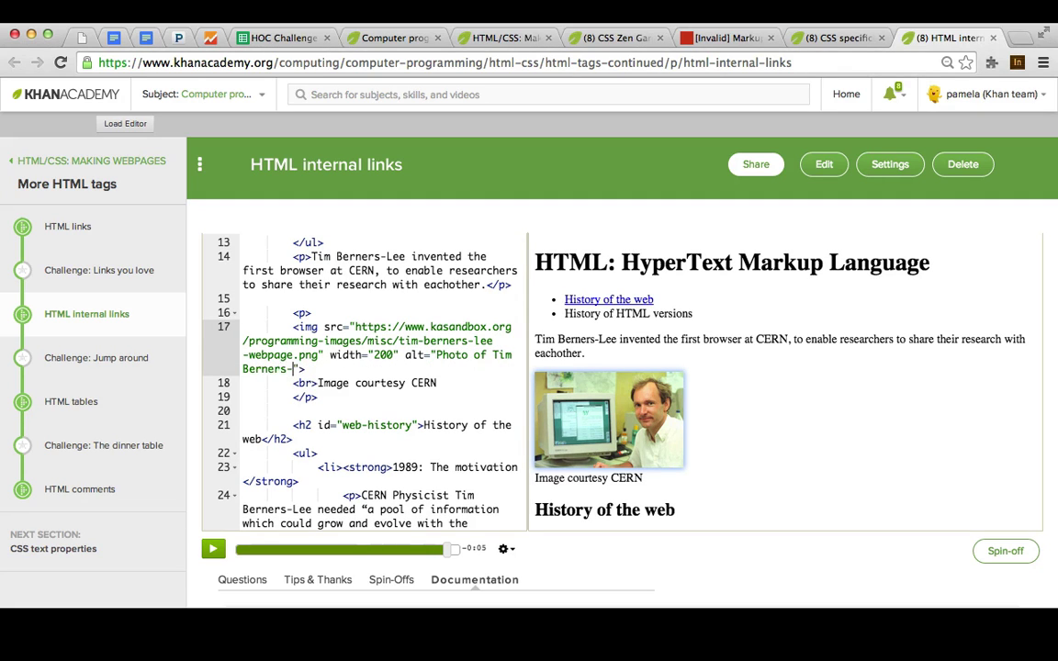
text(next to c)
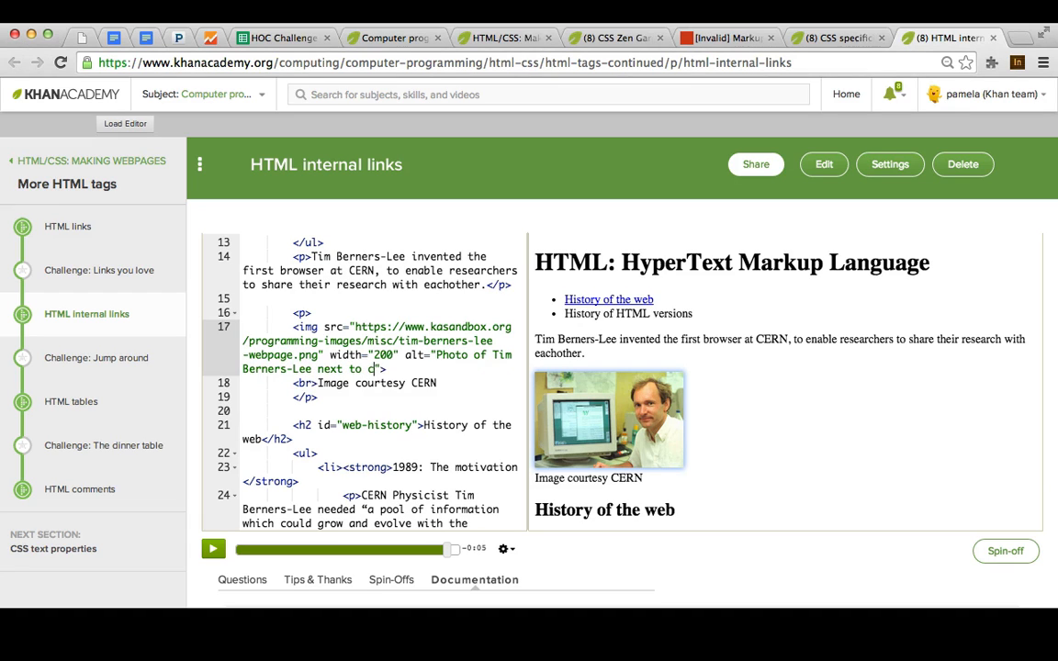
text(omputer)
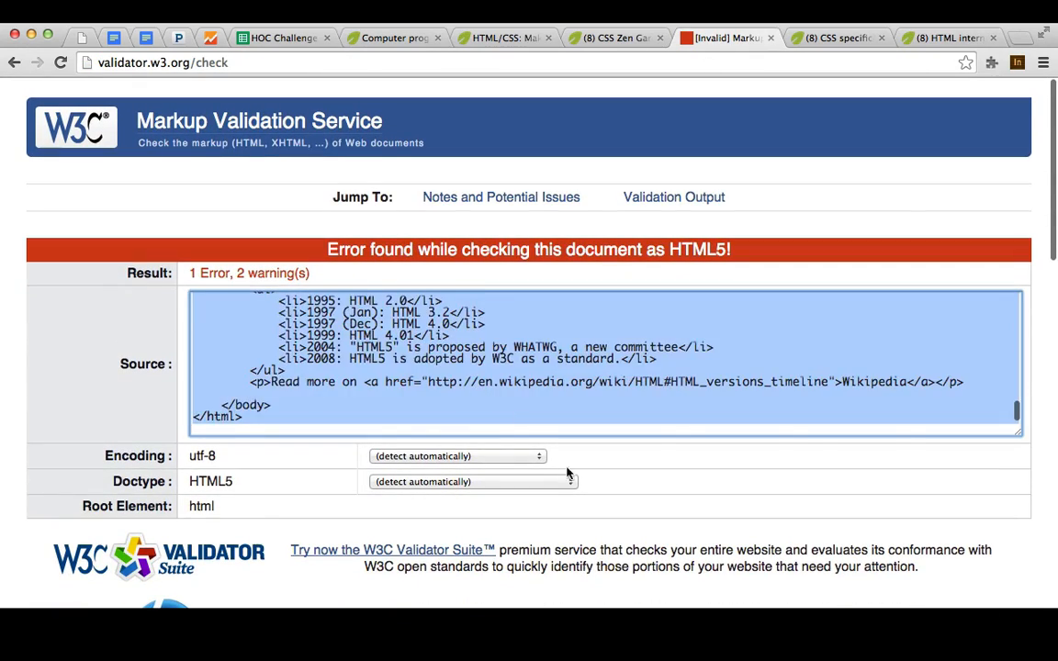
- Revalidate the corrected markup so it passes as HTML5 with two warnings
scroll(down, 3)
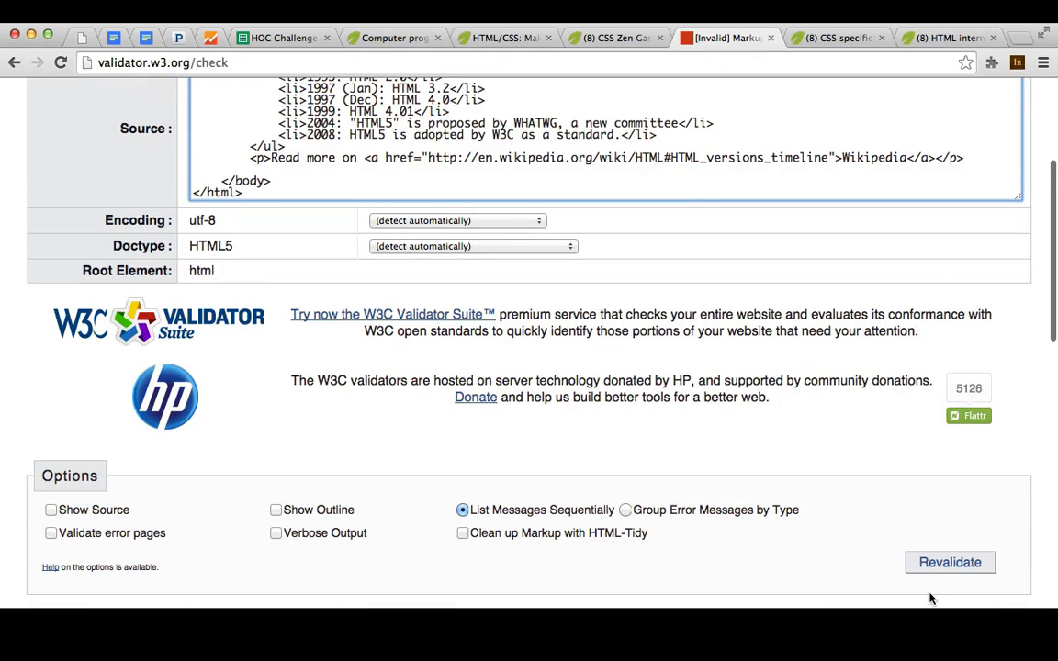
click(950, 562)
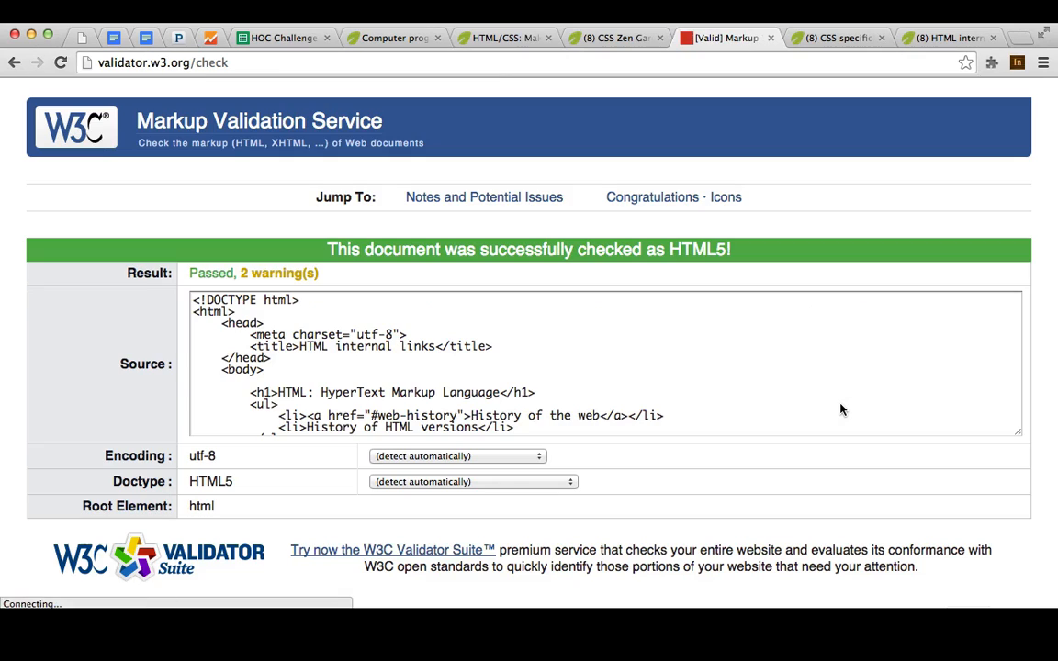